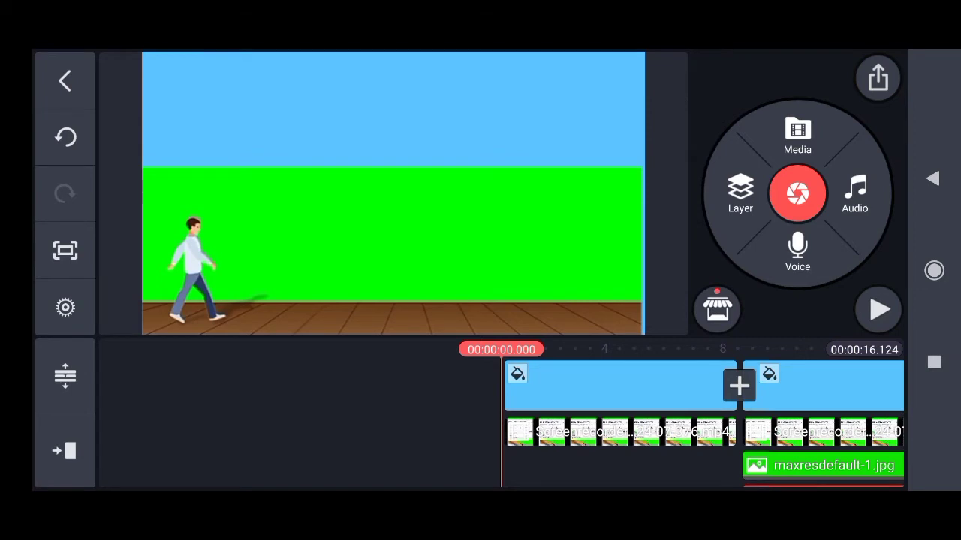
Select the walking-man screen-recorder clip to show its clip options.
click(878, 310)
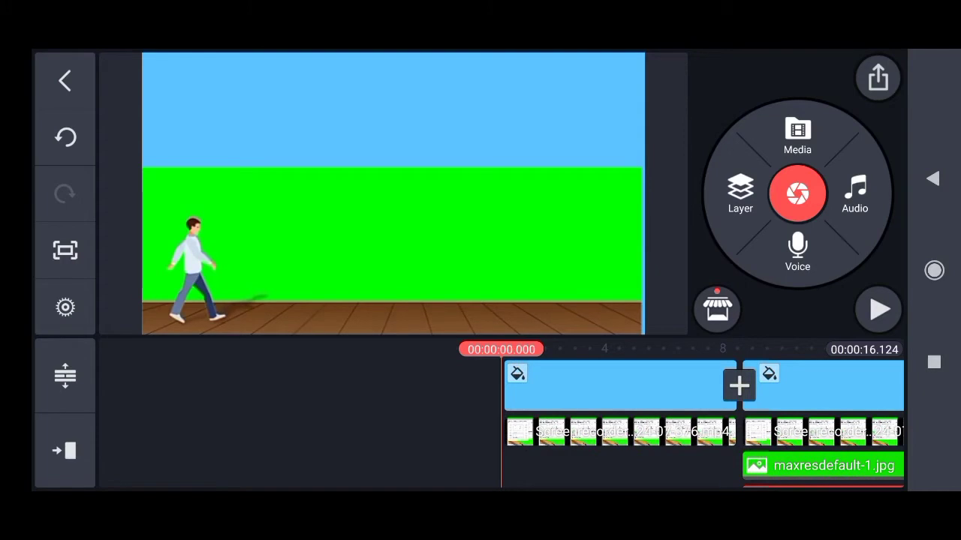
click(615, 431)
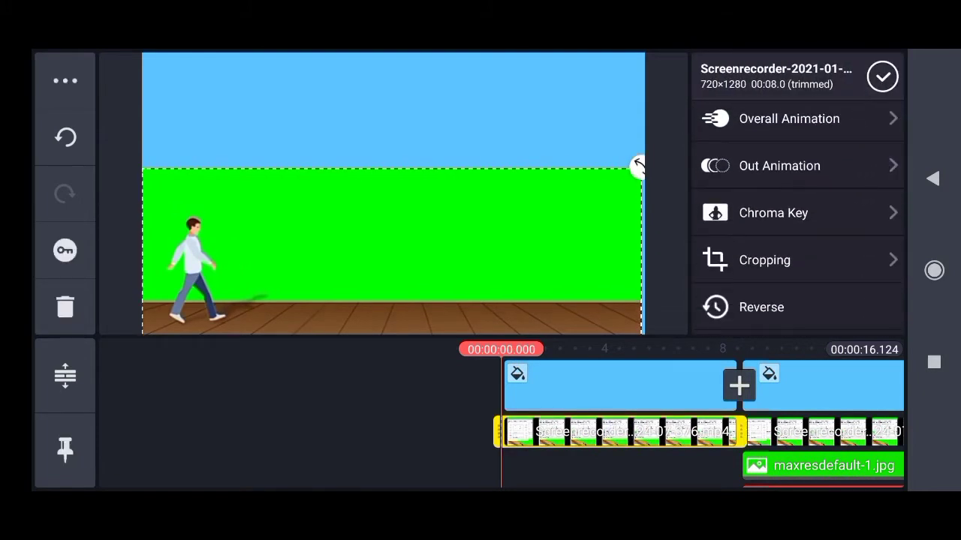
Chroma-key out the walking man's green background, then add the road image layer.
click(773, 212)
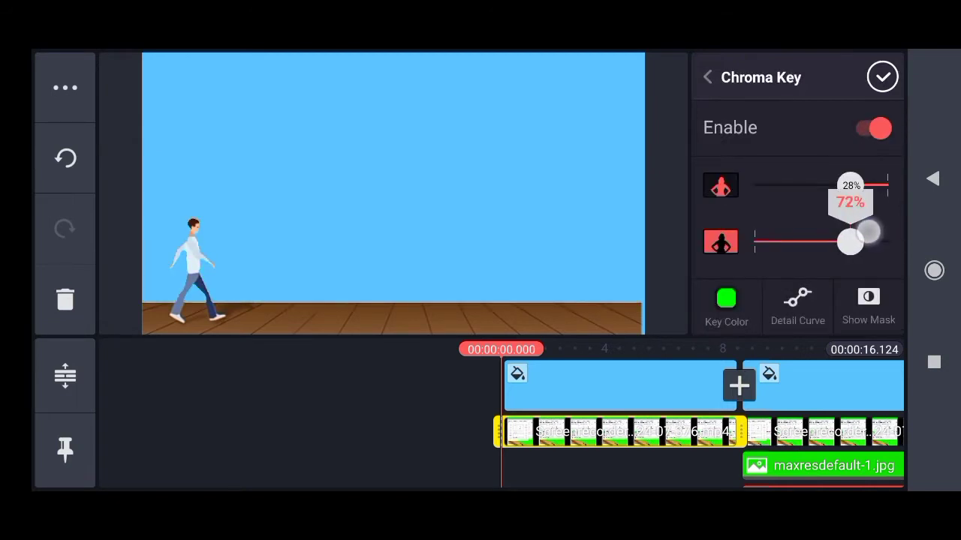
click(882, 76)
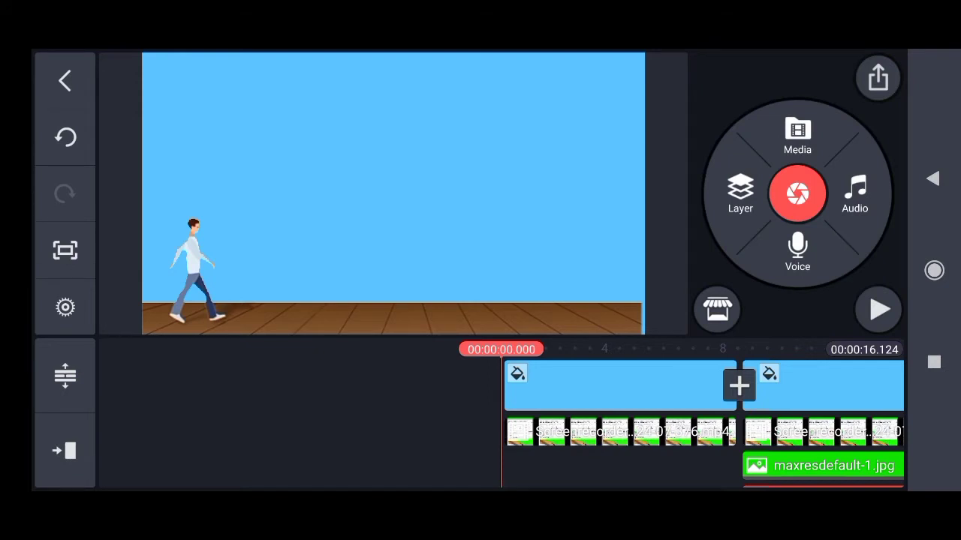
click(878, 310)
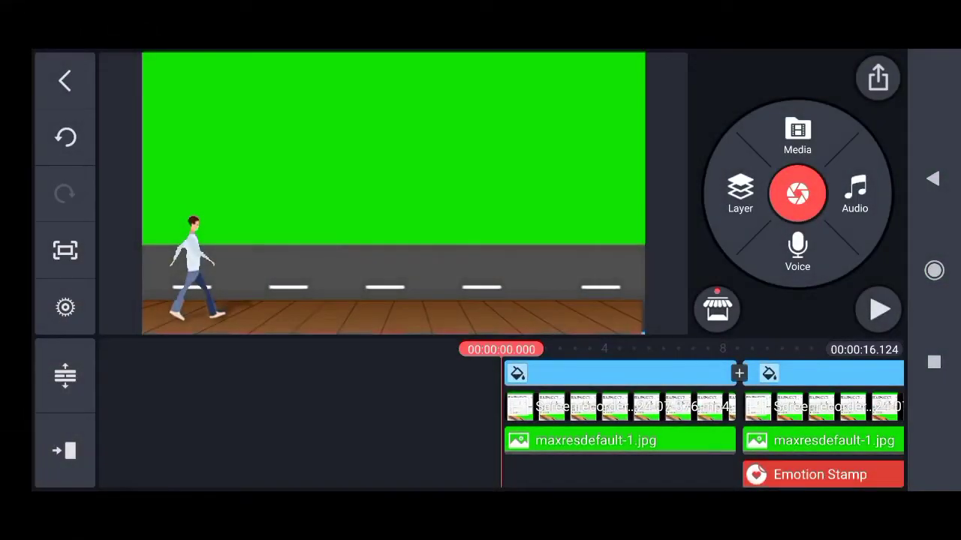
Enable Chroma Key on the road picture layer so the blue sky shows through.
click(619, 440)
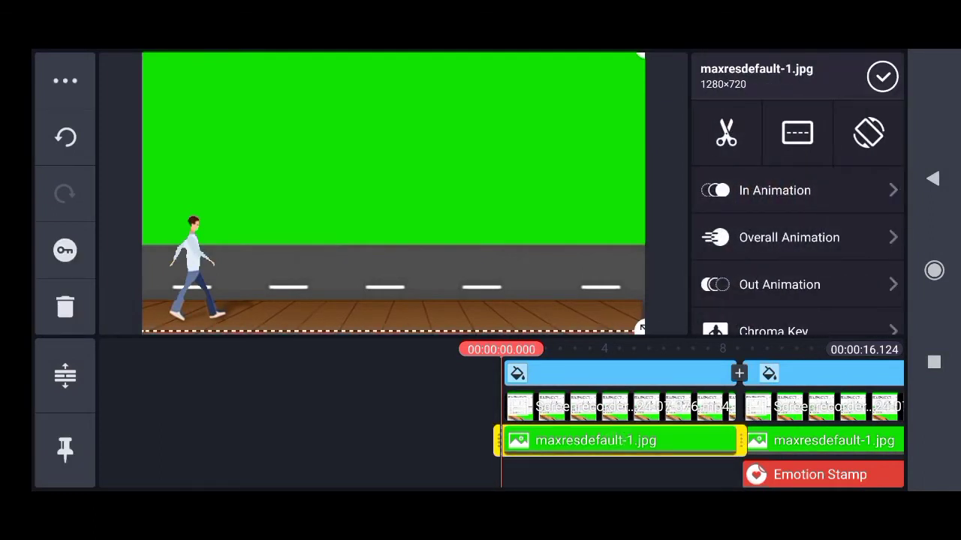
mouse_move(832, 297)
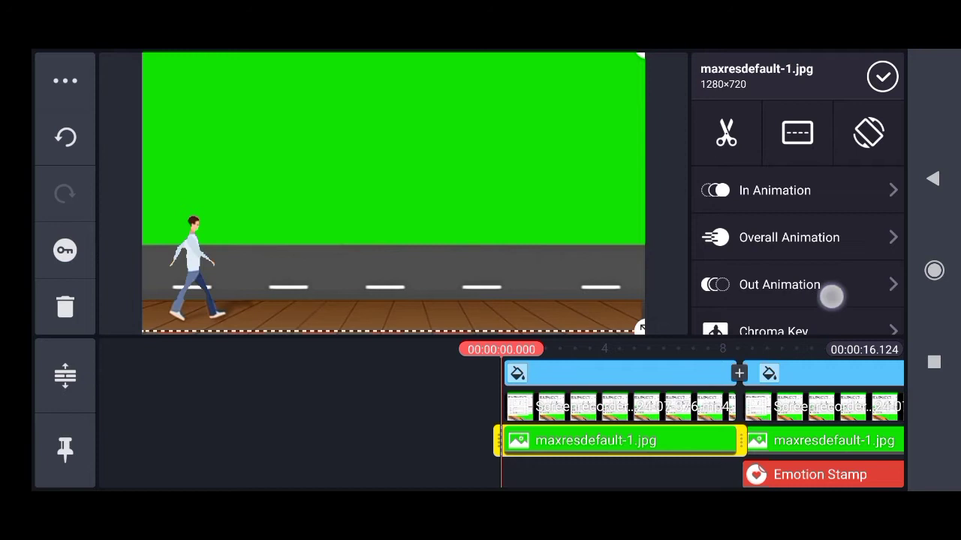
click(773, 331)
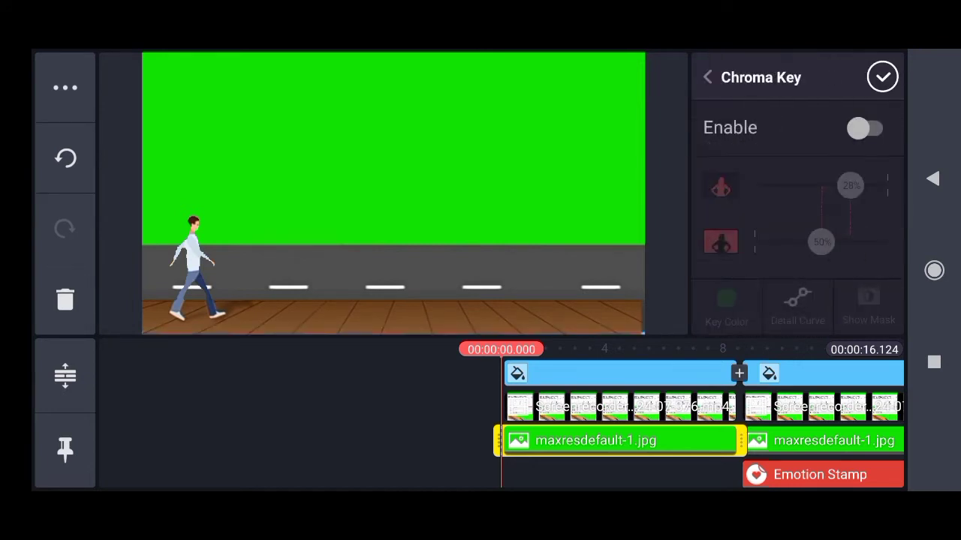
click(867, 128)
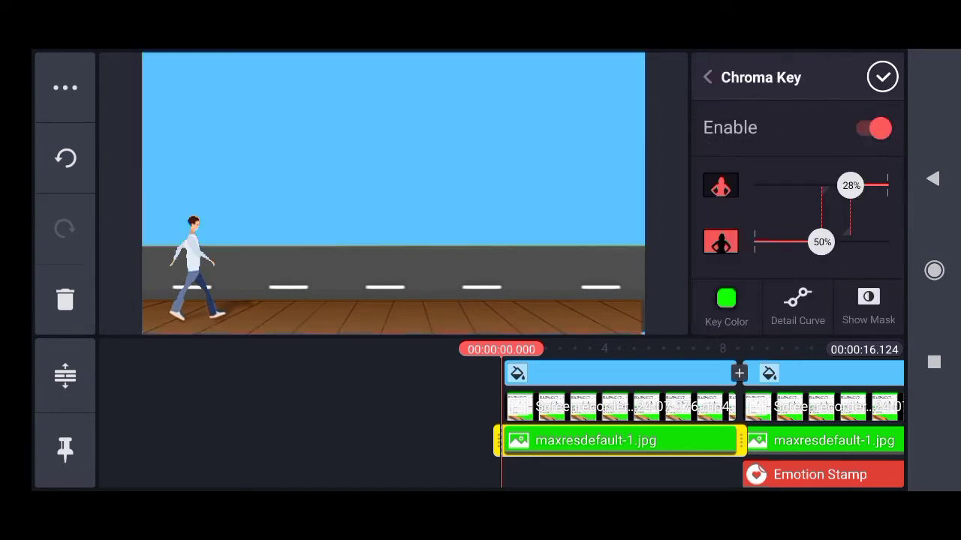
click(882, 77)
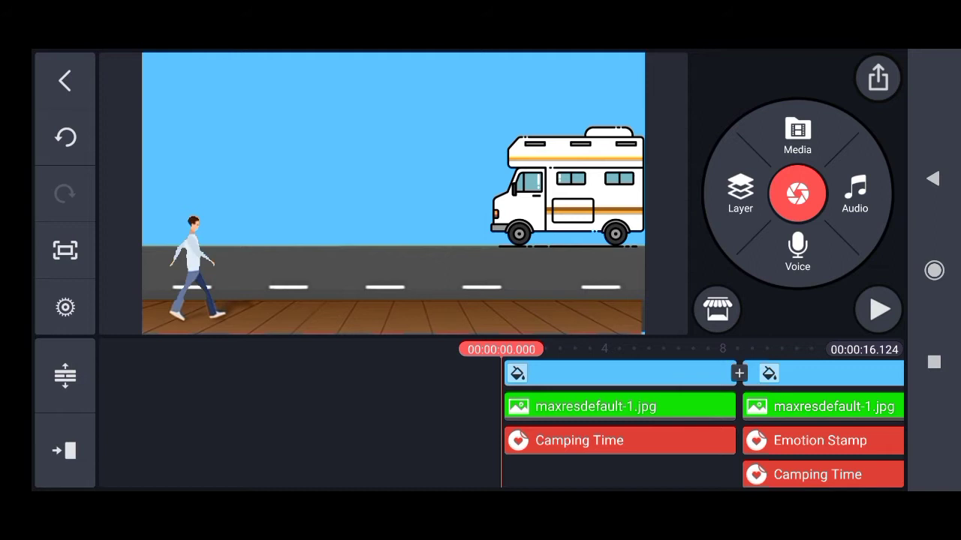
Preview the scene, animate the camper van along the road, and add a rain cloud.
click(878, 310)
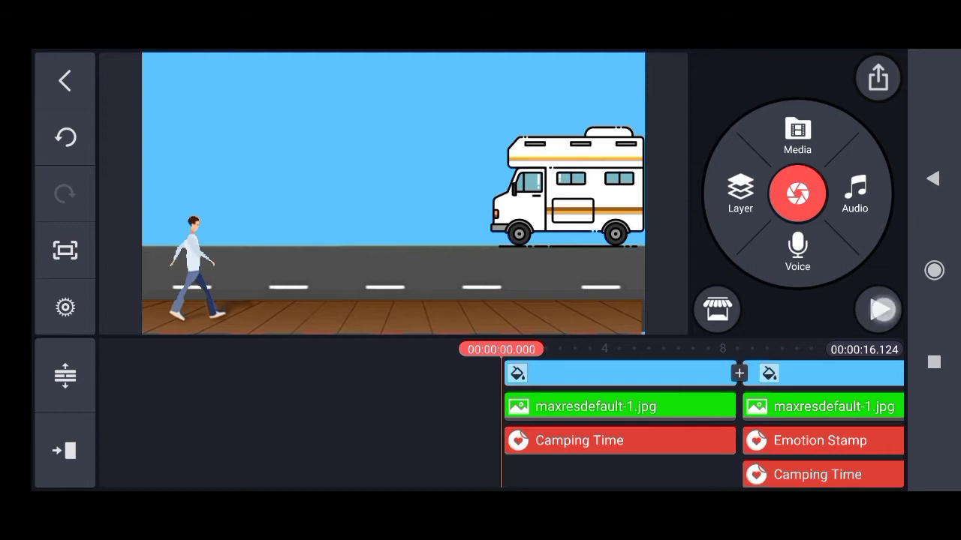
click(878, 310)
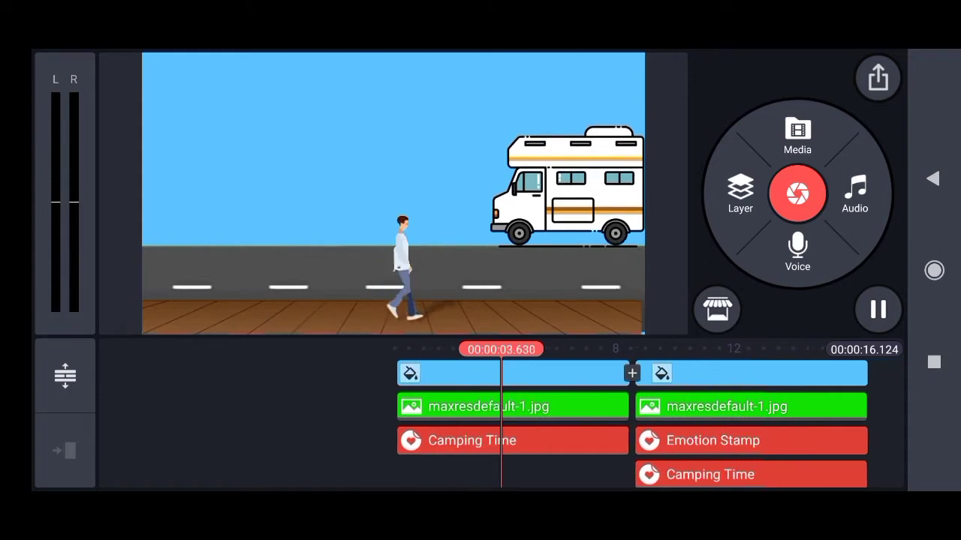
click(878, 309)
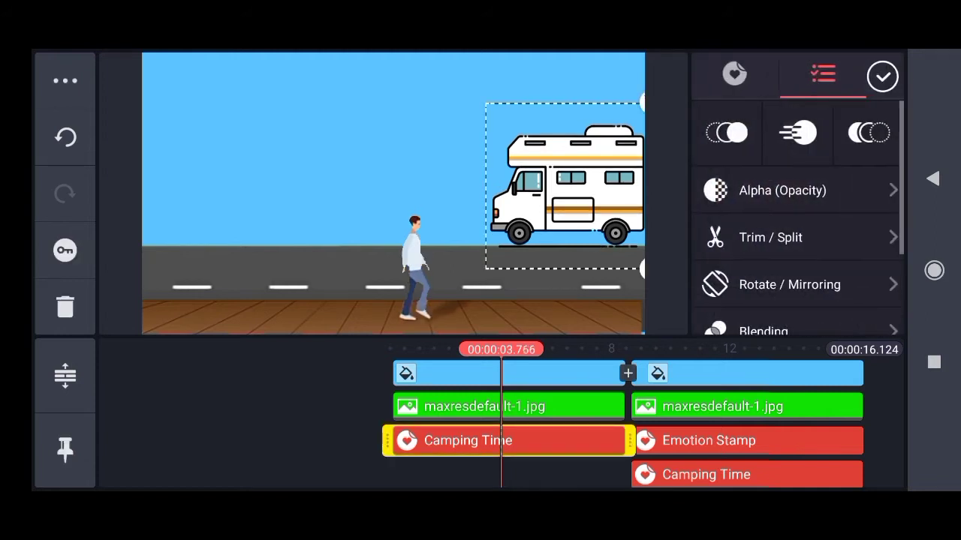
click(65, 250)
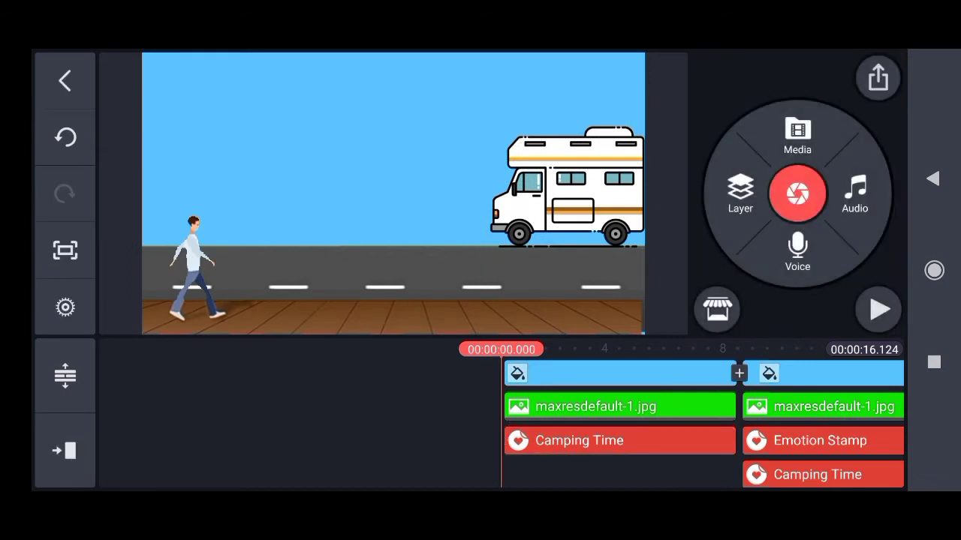
click(876, 309)
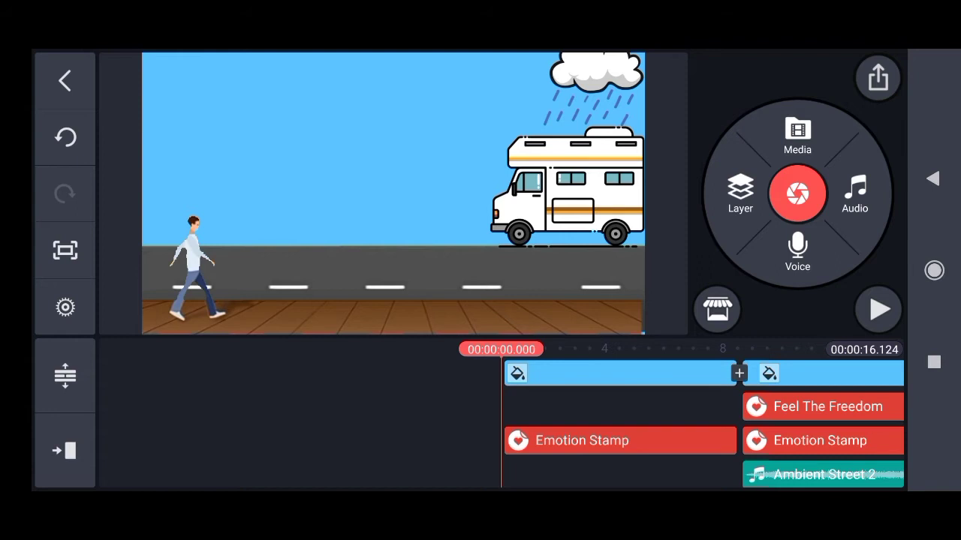
Set movement keyframes so the rain cloud sticker drifts across the sky.
click(620, 441)
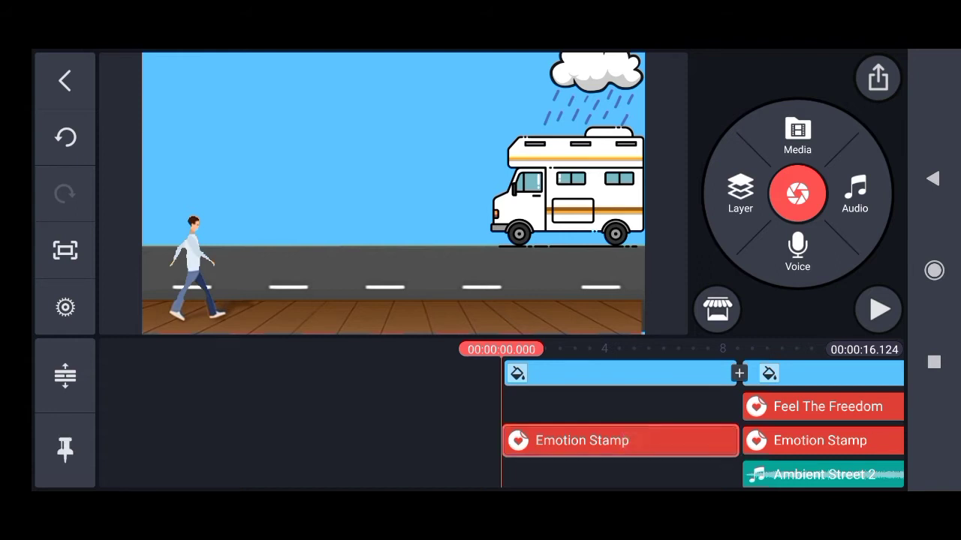
click(620, 441)
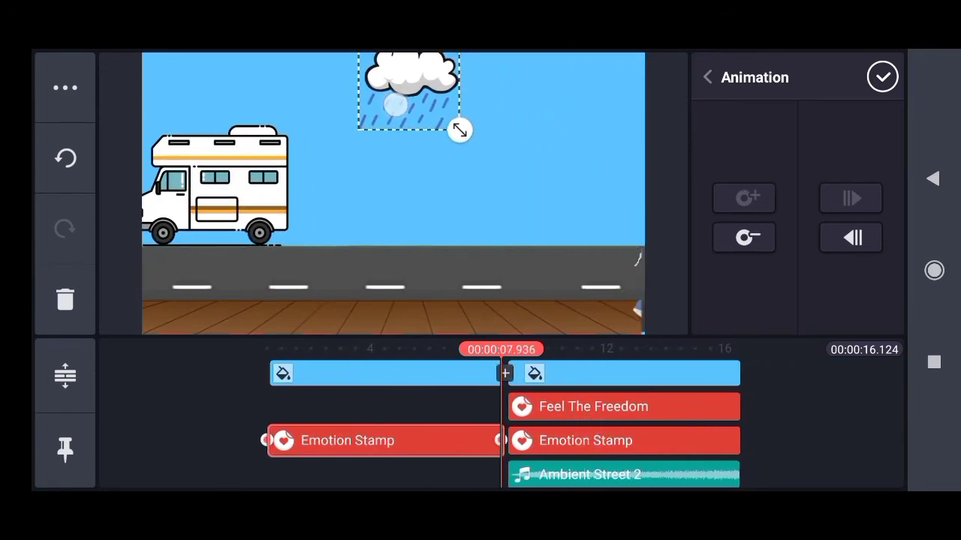
click(851, 237)
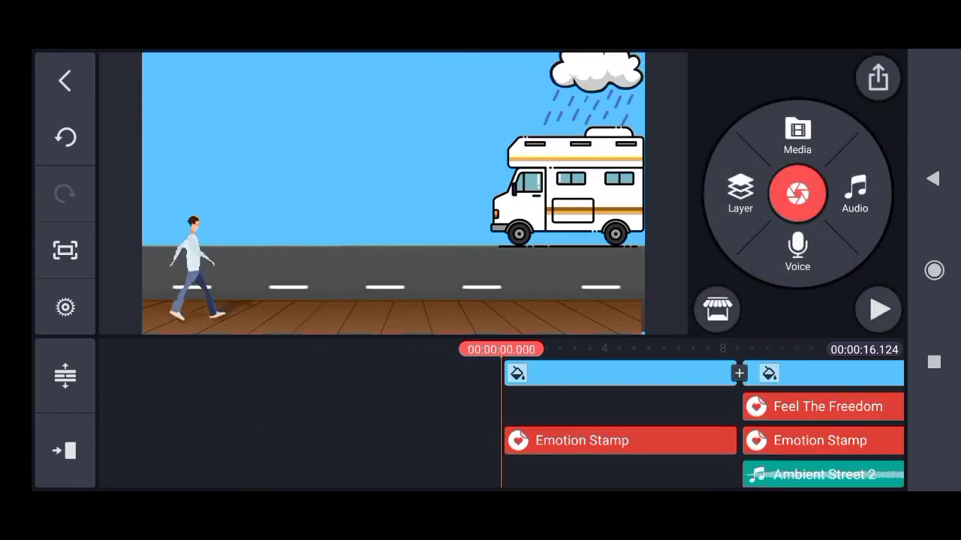
click(877, 309)
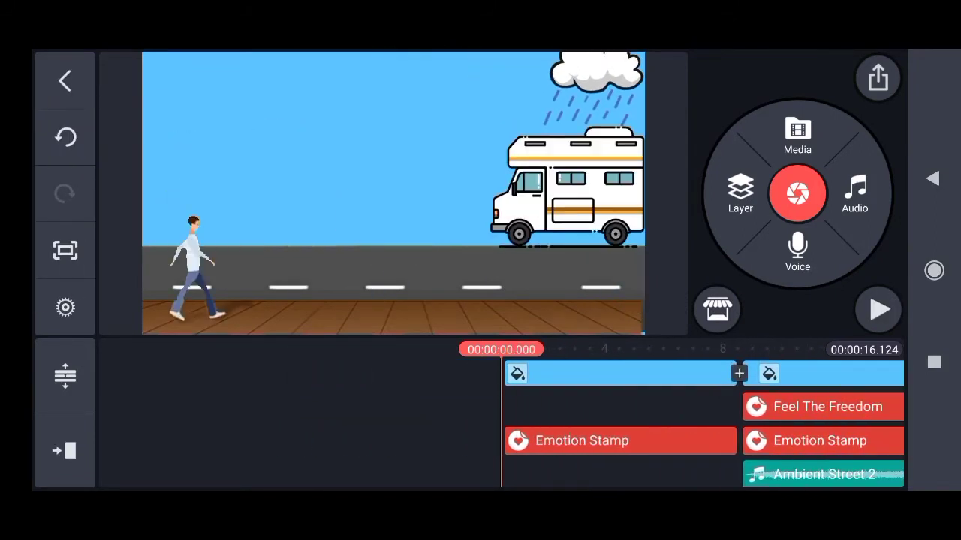
Add another animated cloud sticker and a rainbow across the top of the sky.
click(619, 441)
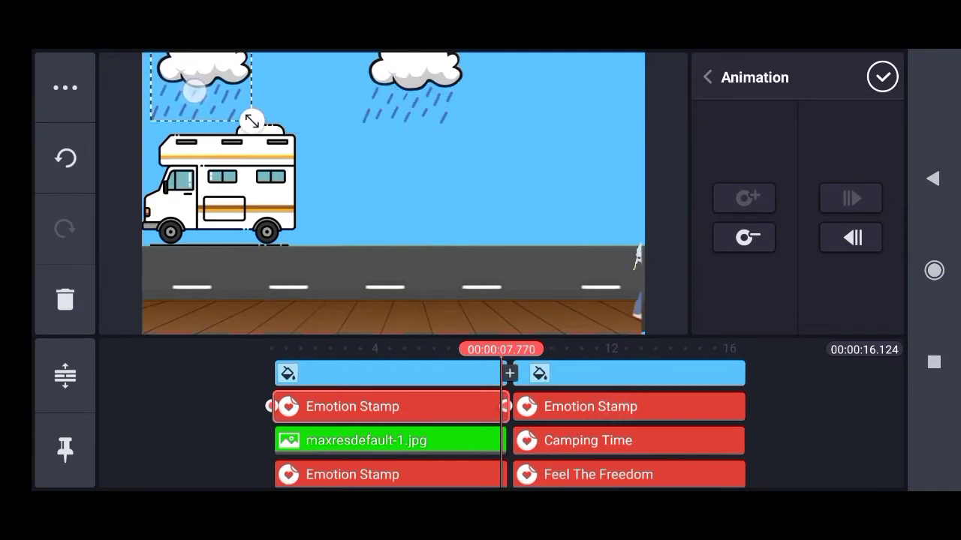
click(850, 238)
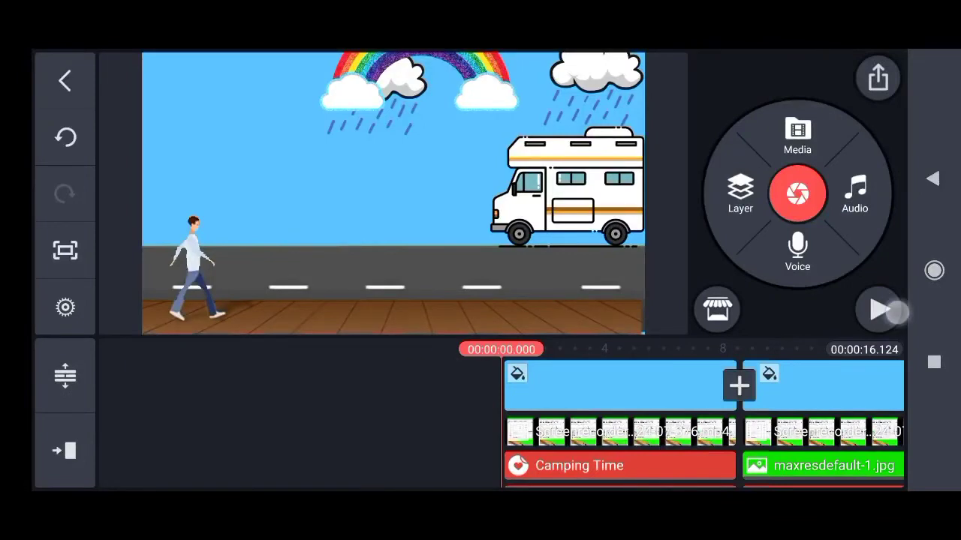
Add the 'After Rain' music track and play back the finished scene.
click(876, 310)
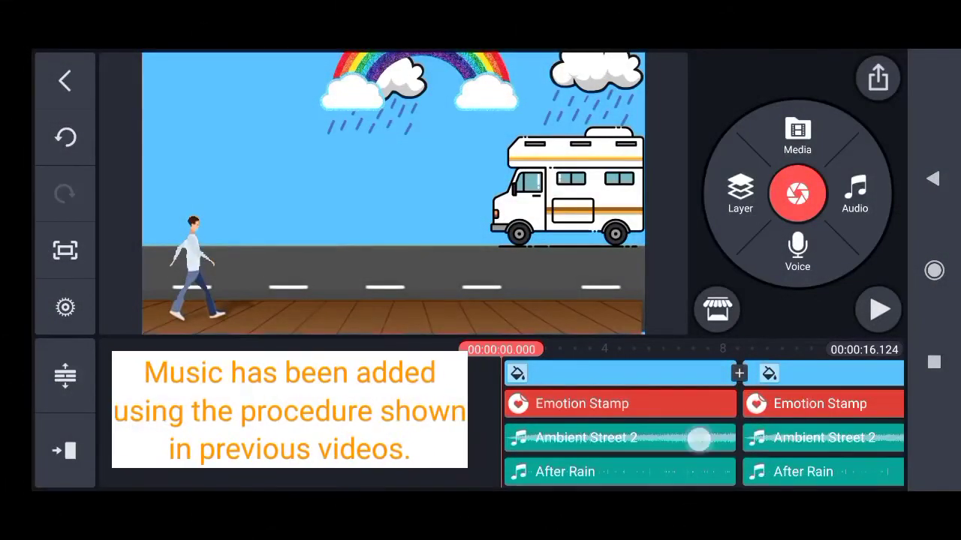
click(878, 309)
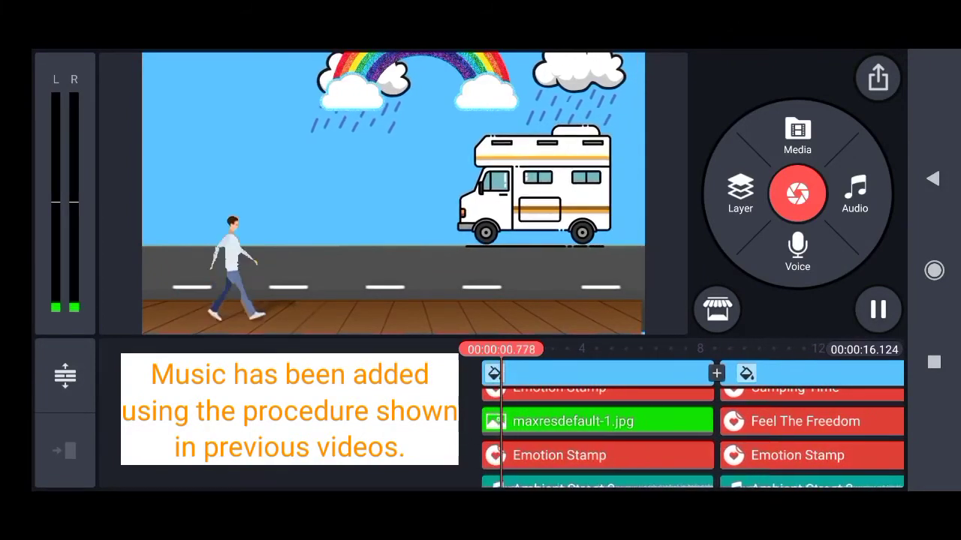